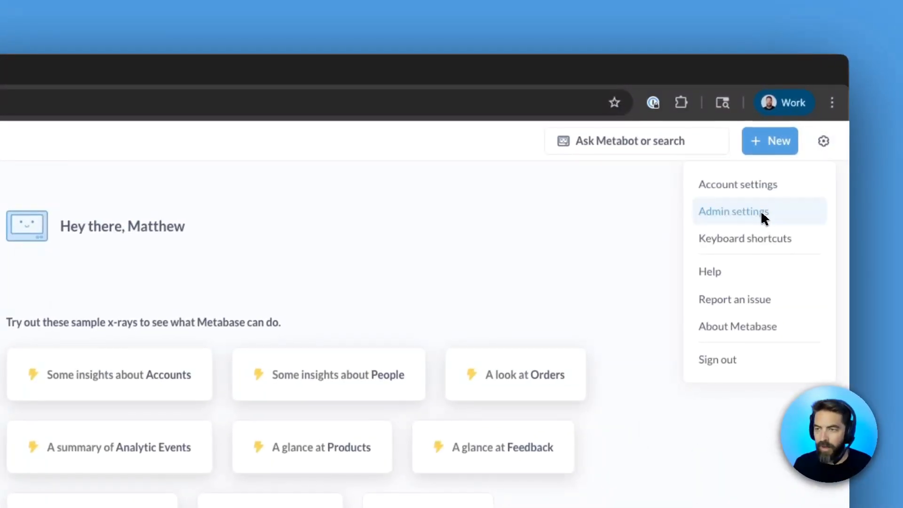
Step: Reach the Modular embedding configuration page via Admin settings > Embedding
click(733, 212)
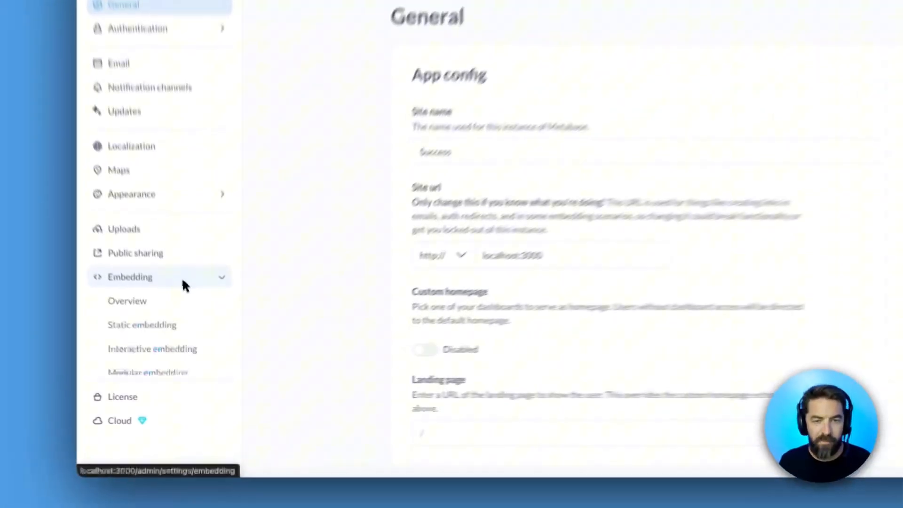
click(128, 277)
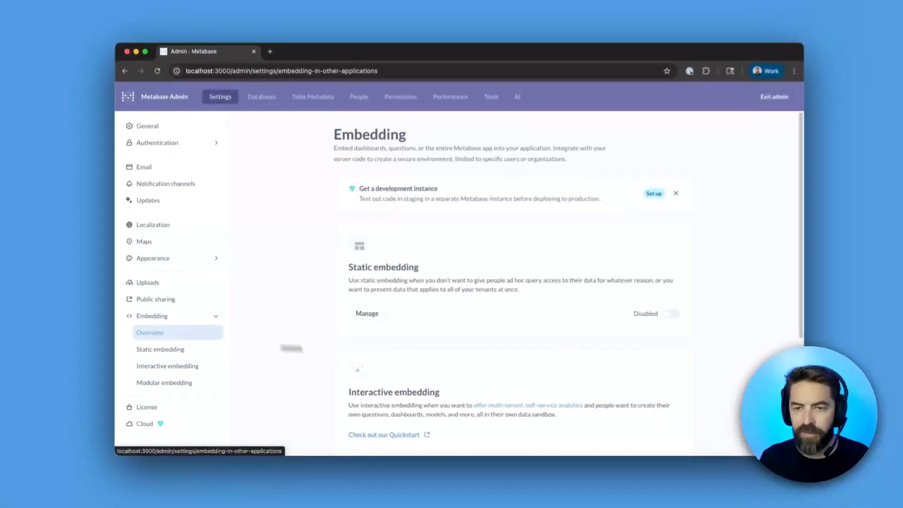
scroll(down, 3)
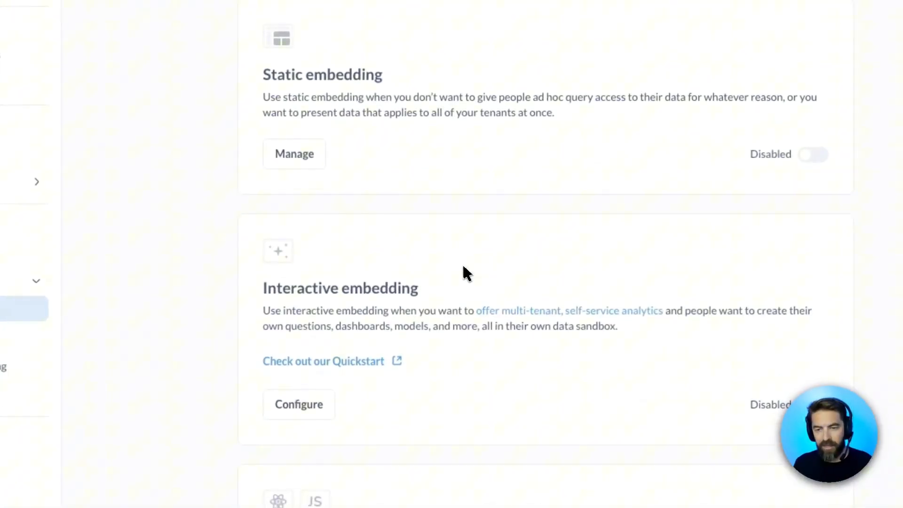
scroll(down, 3)
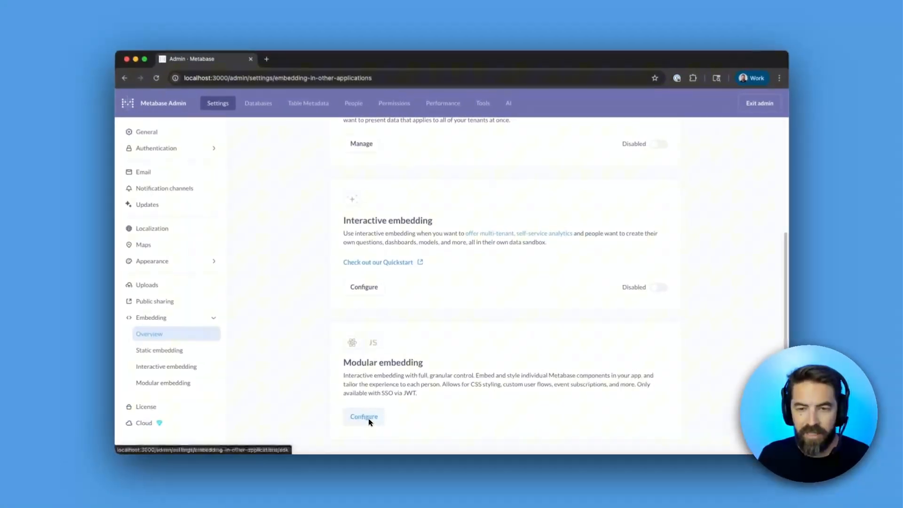
click(363, 417)
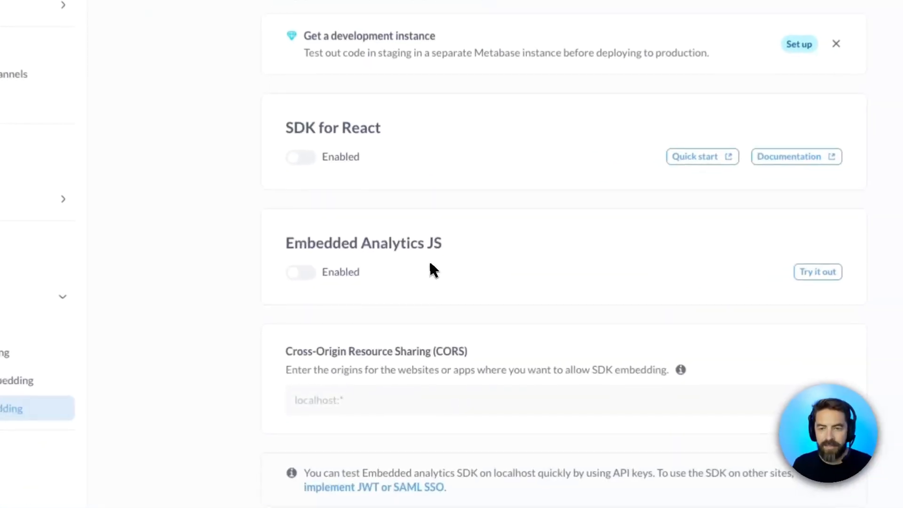
scroll(down, 3)
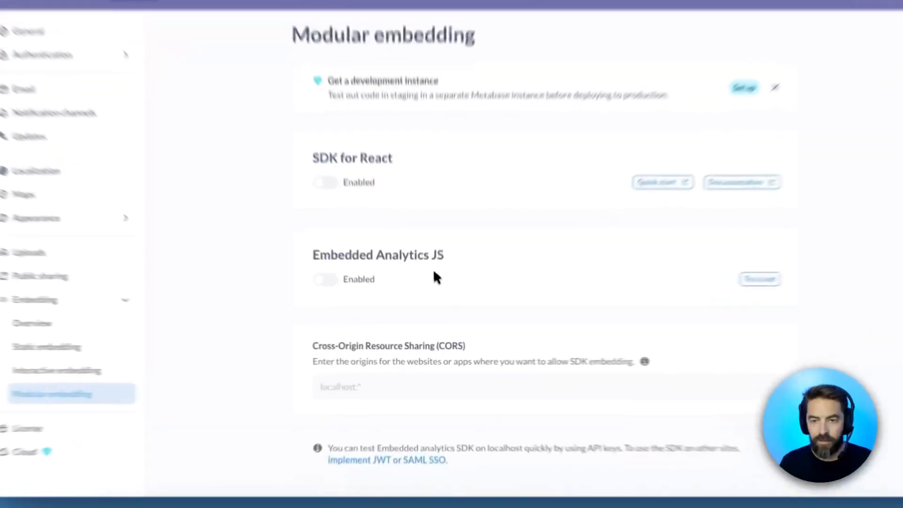
Step: Turn on Embedded Analytics JS, try the Chart option, then choose Dashboard as the embed type
click(324, 279)
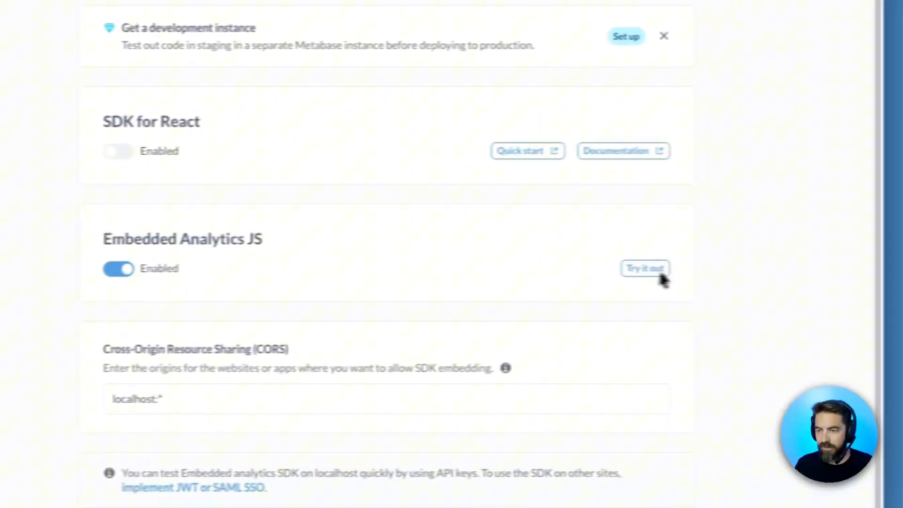
click(644, 268)
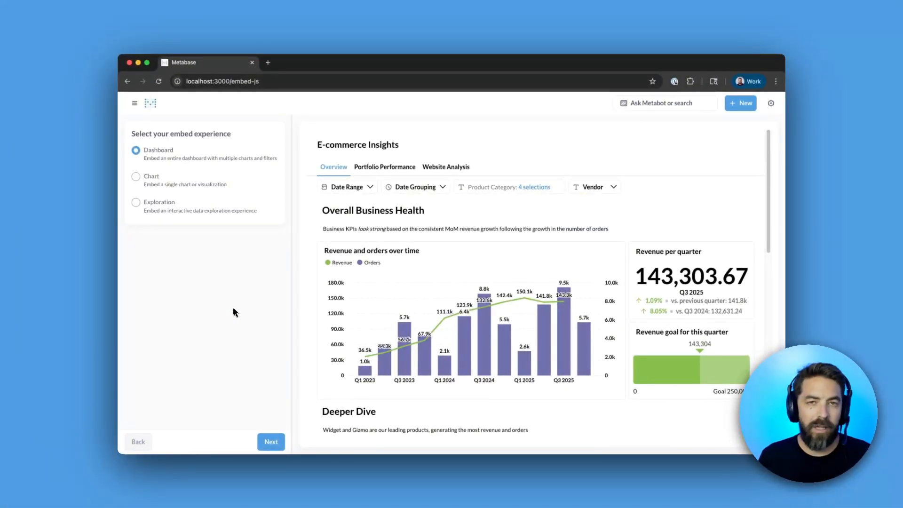
mouse_move(211, 216)
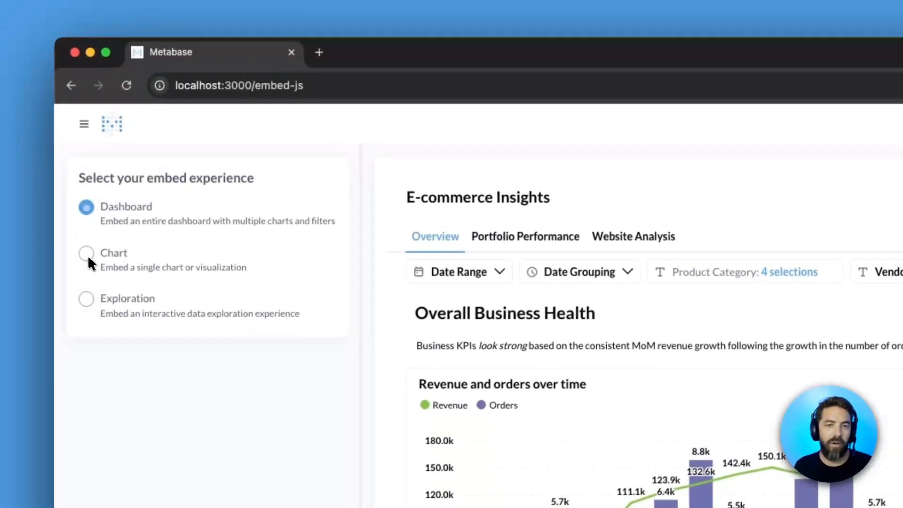
click(136, 203)
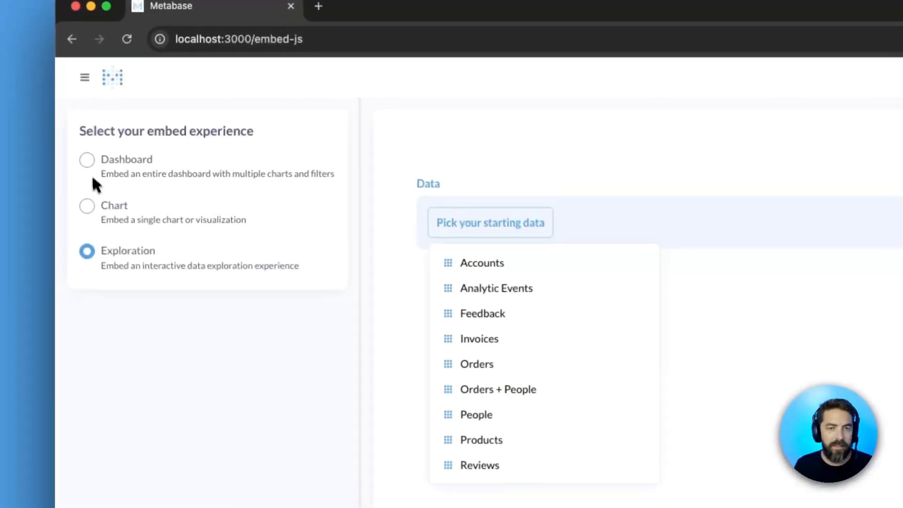
click(87, 160)
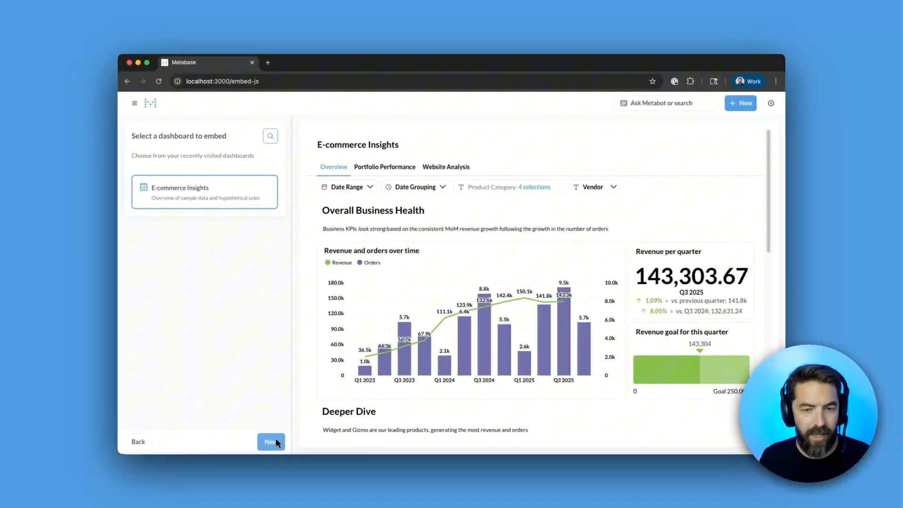
Step: Allow downloads on the E-commerce Insights embed and keep the dashboard title shown
click(271, 442)
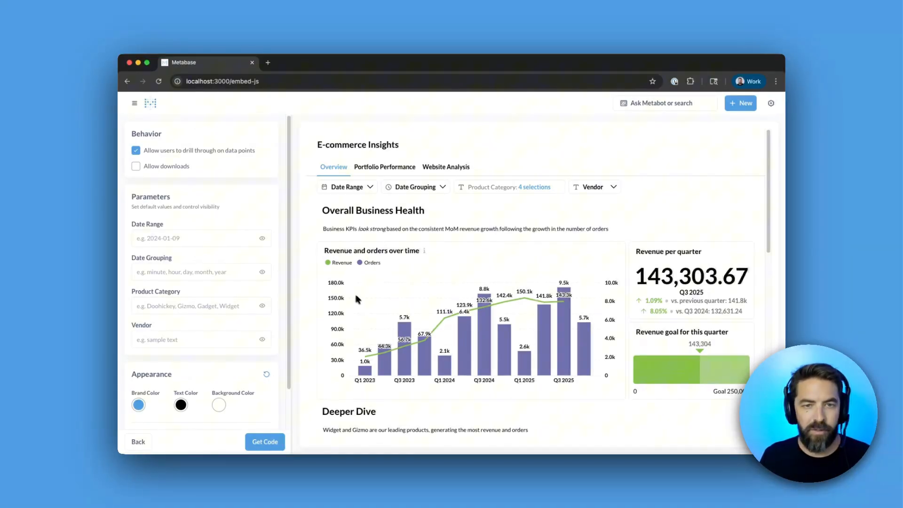
click(135, 166)
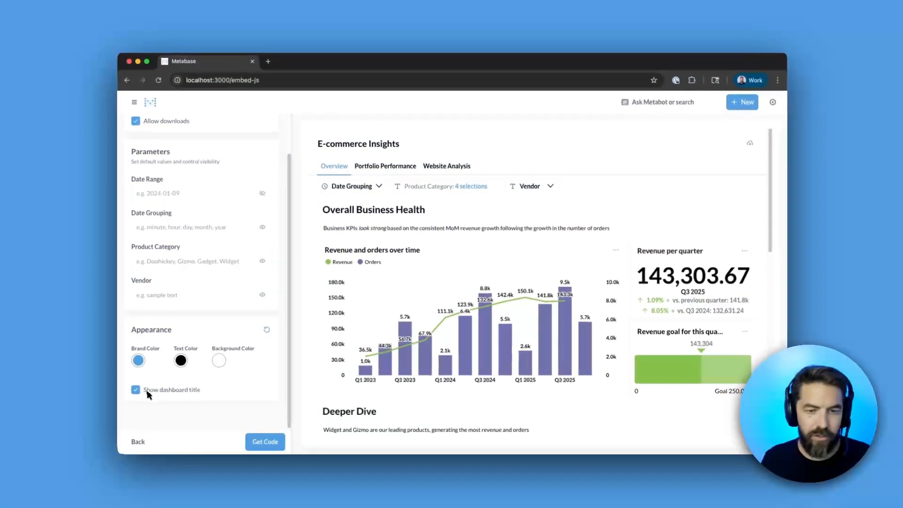
click(135, 389)
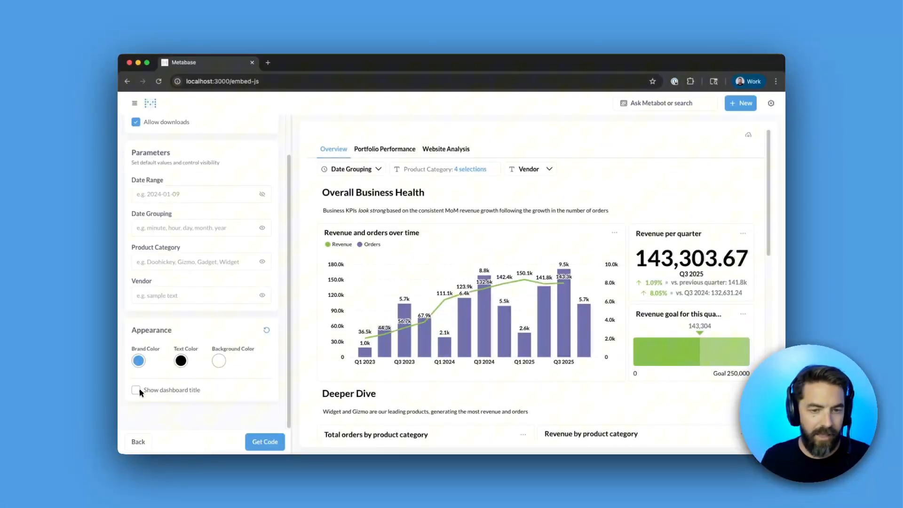
click(135, 389)
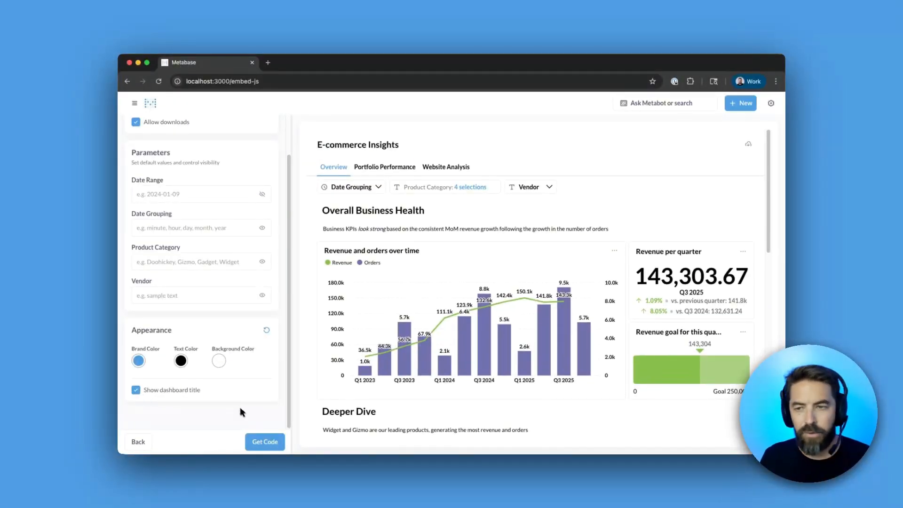
Step: Generate the embed code using the existing Metabase session for authentication
click(264, 442)
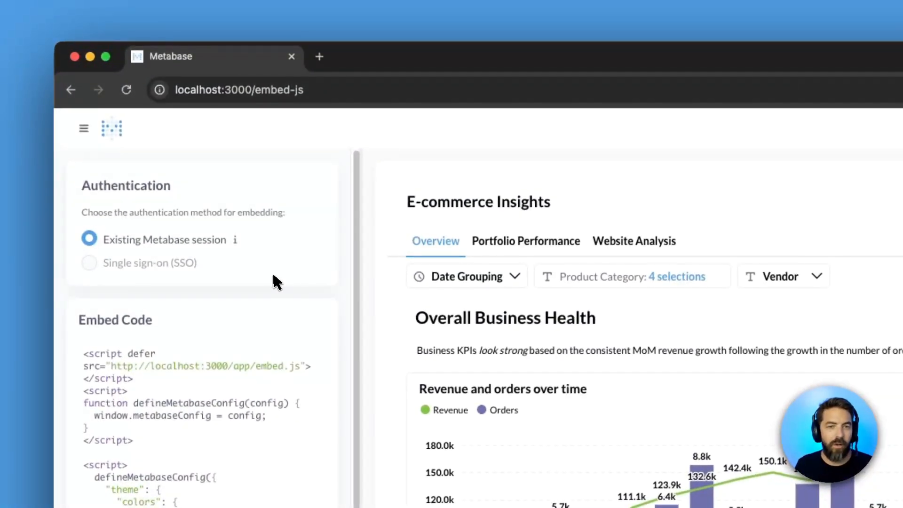
mouse_move(214, 253)
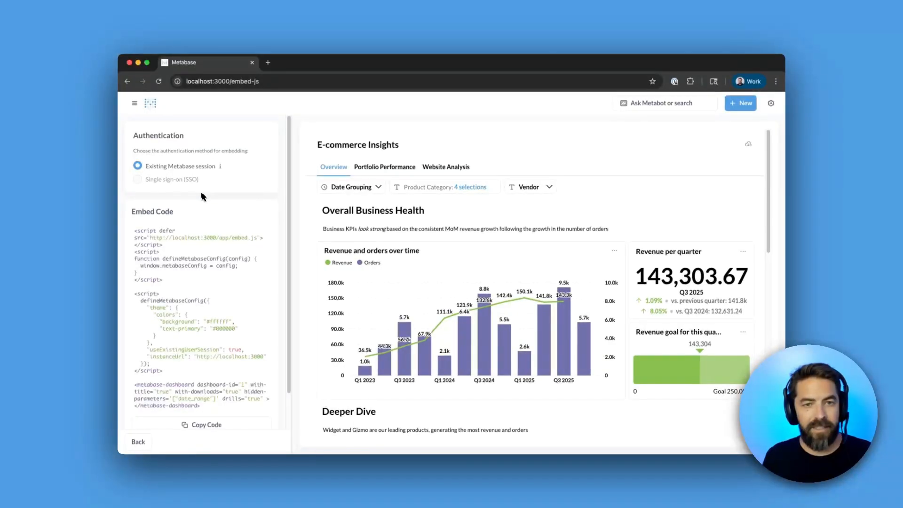
mouse_move(225, 217)
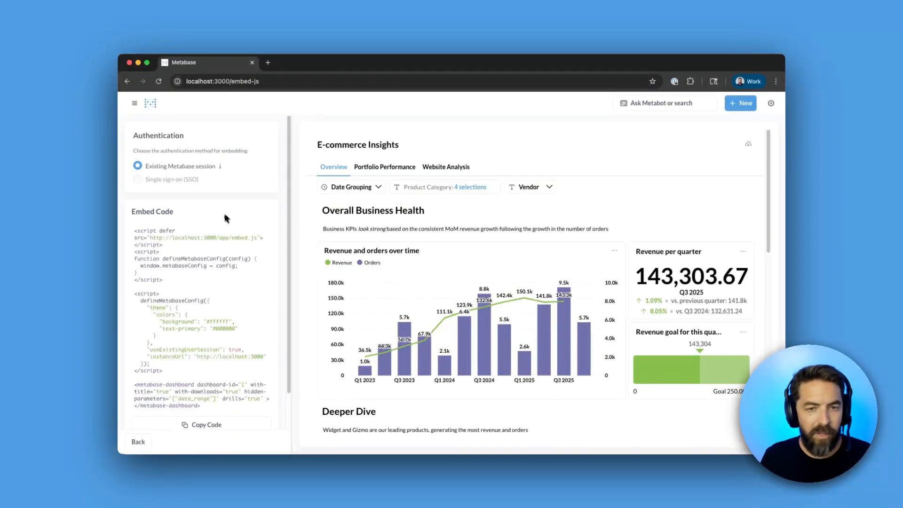
click(206, 424)
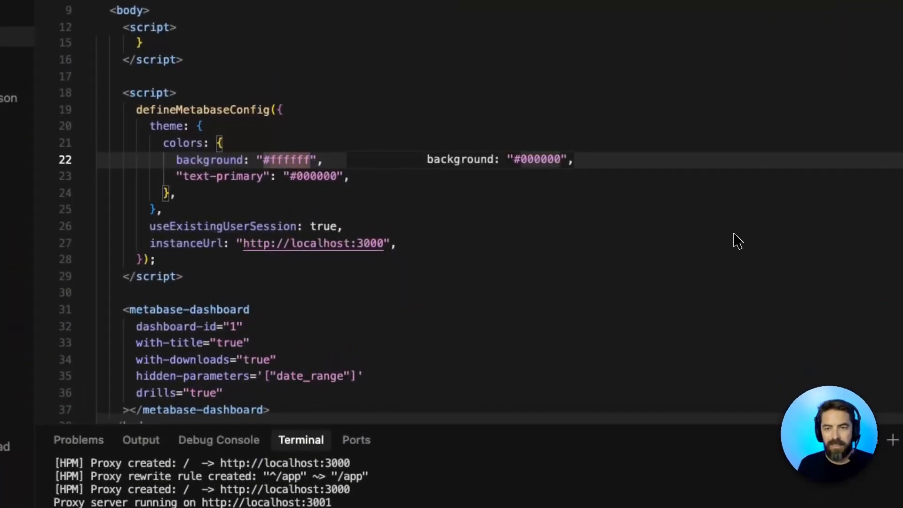
Step: Set theme background to #000000 and text-primary to #ffffff in defineMetabaseConfig
key(Backspace)
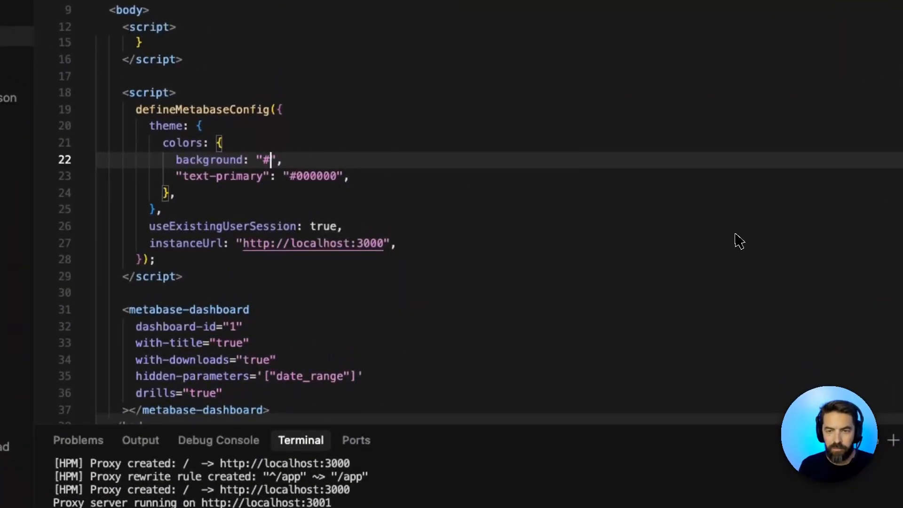
text(000000)
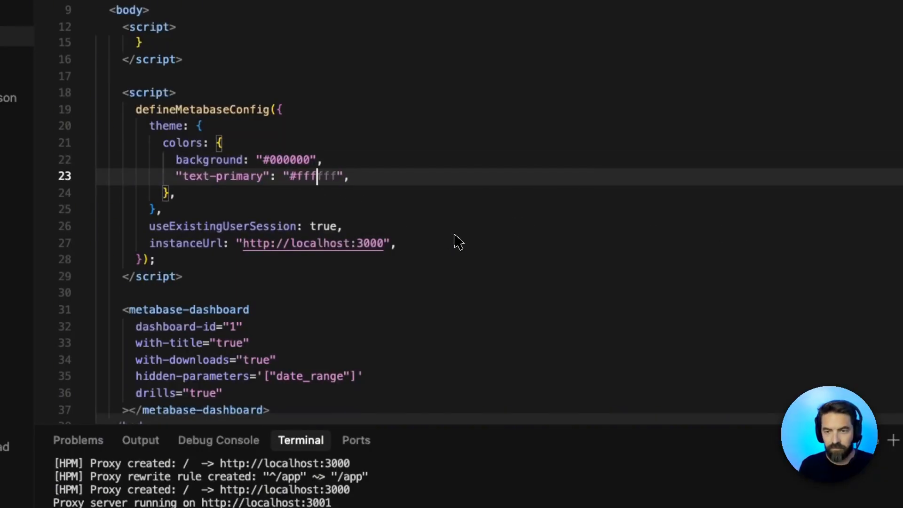
text(fff)
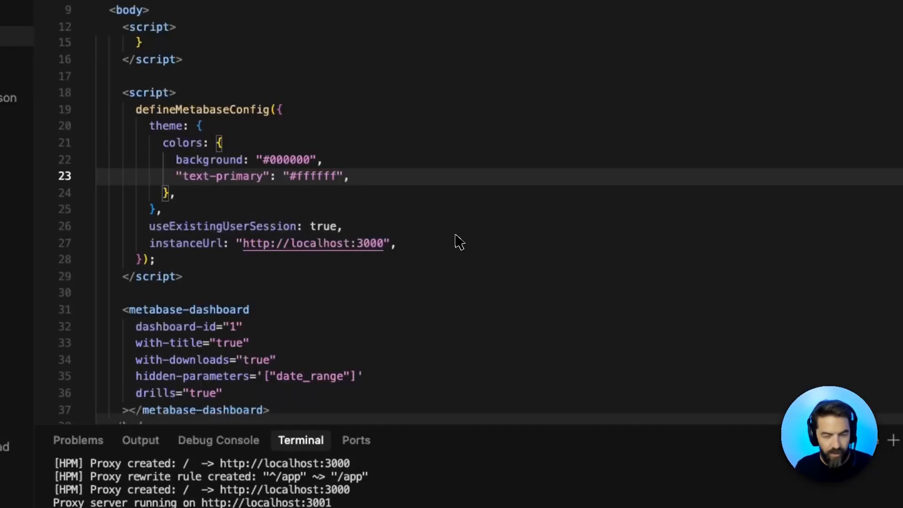